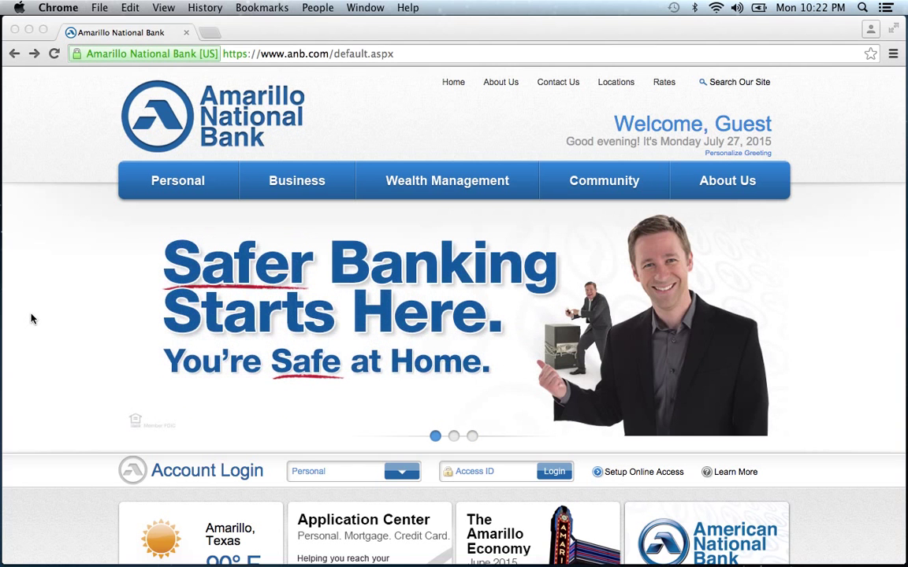
Enter the access ID 'banklogin' in the Account Login field and submit it.
scroll(down, 3)
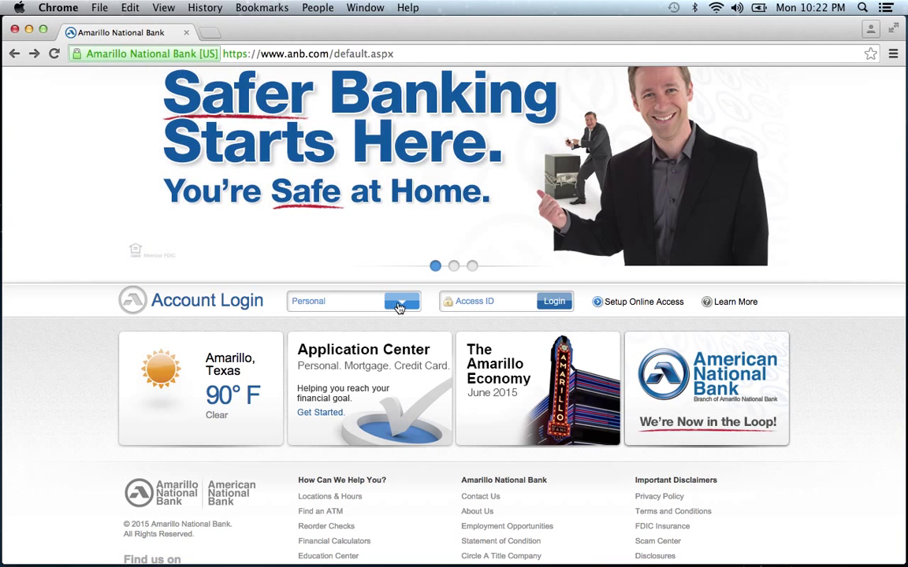
click(401, 301)
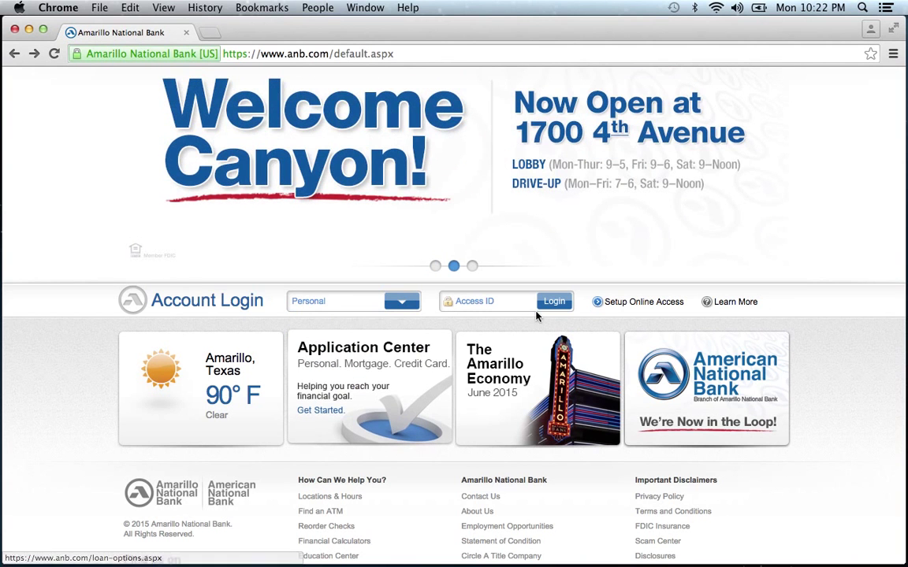
click(501, 303)
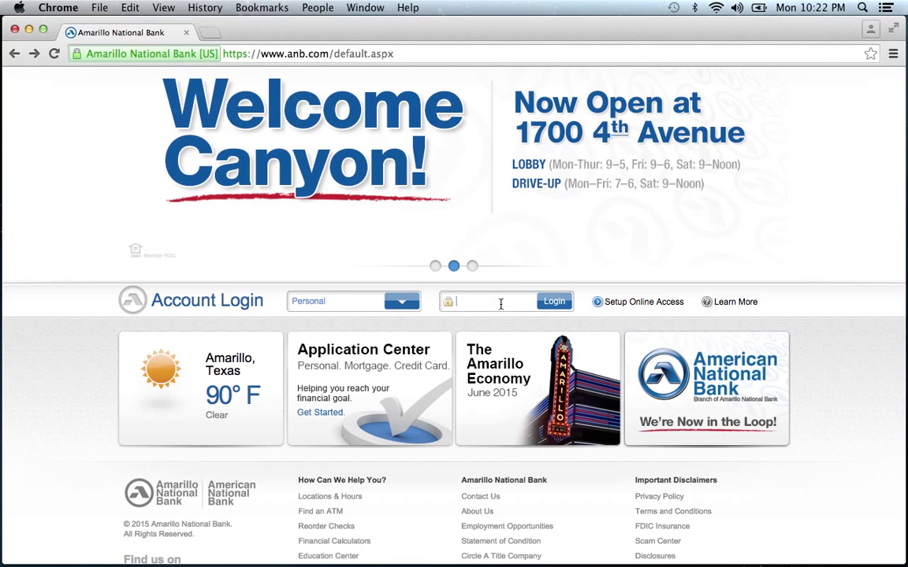
text(banklo)
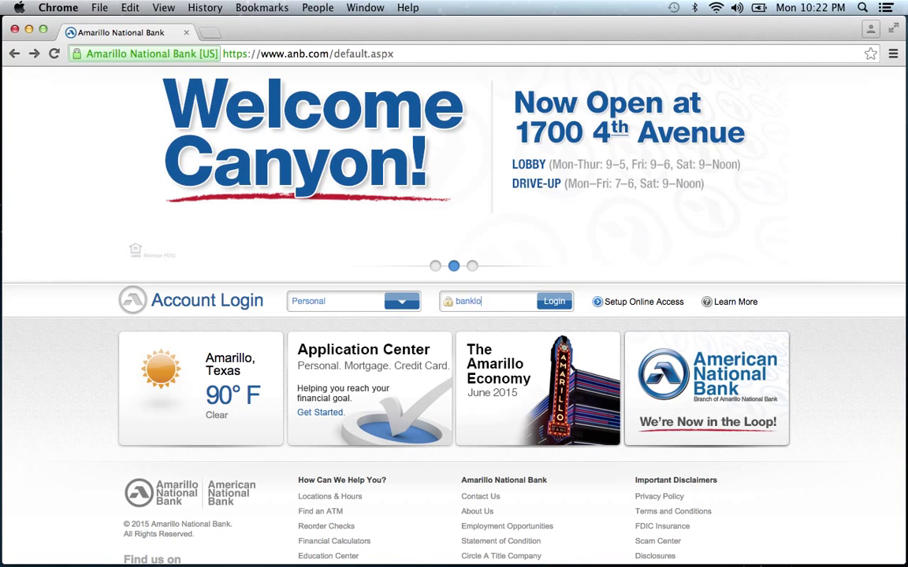
text(gin)
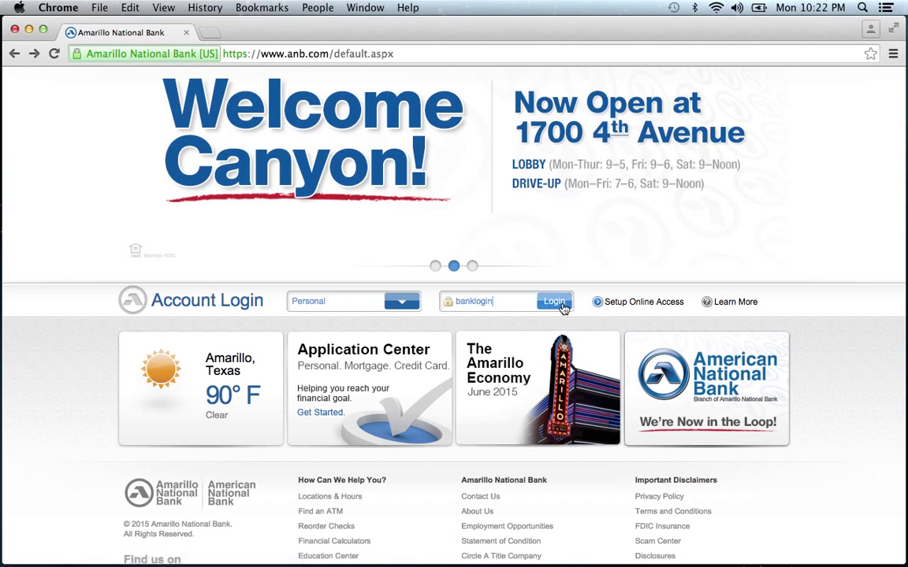
click(555, 302)
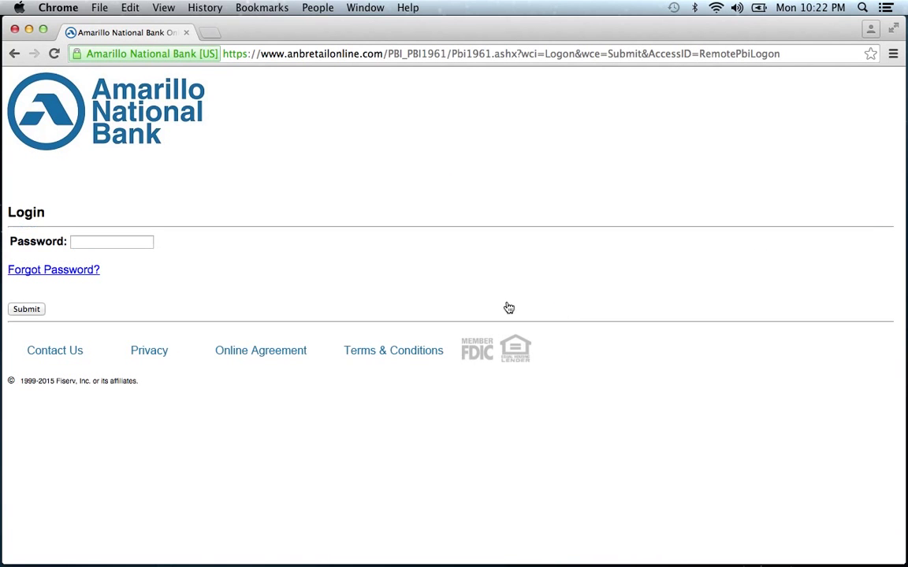
click(110, 242)
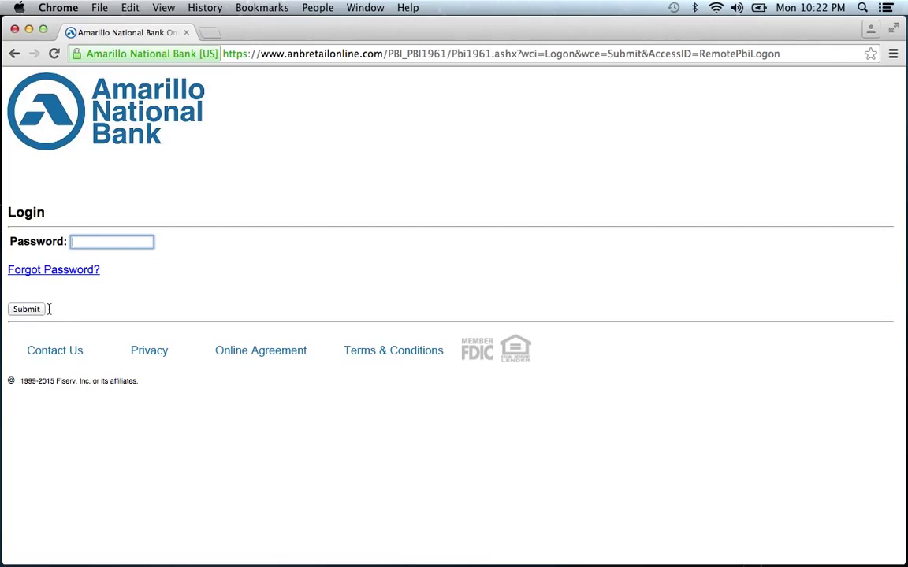
mouse_move(60, 297)
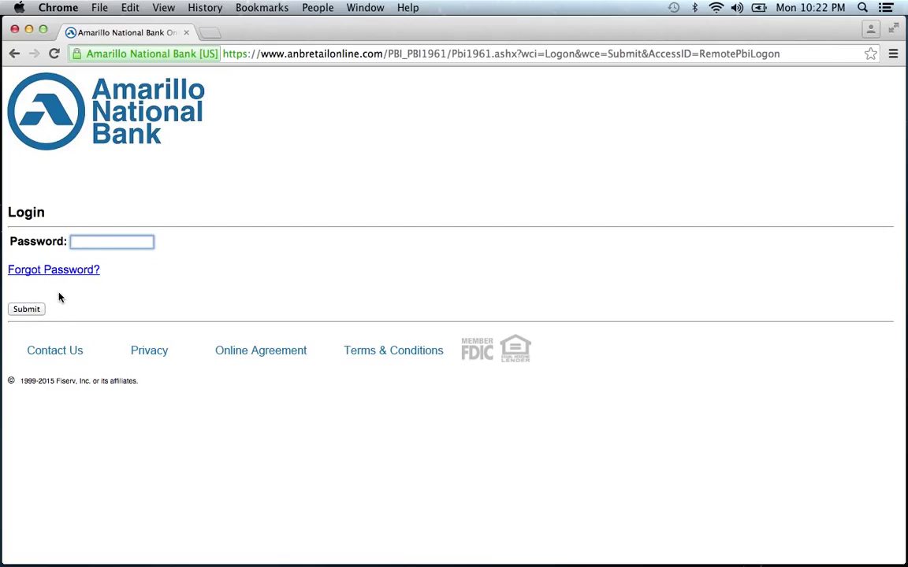
click(111, 241)
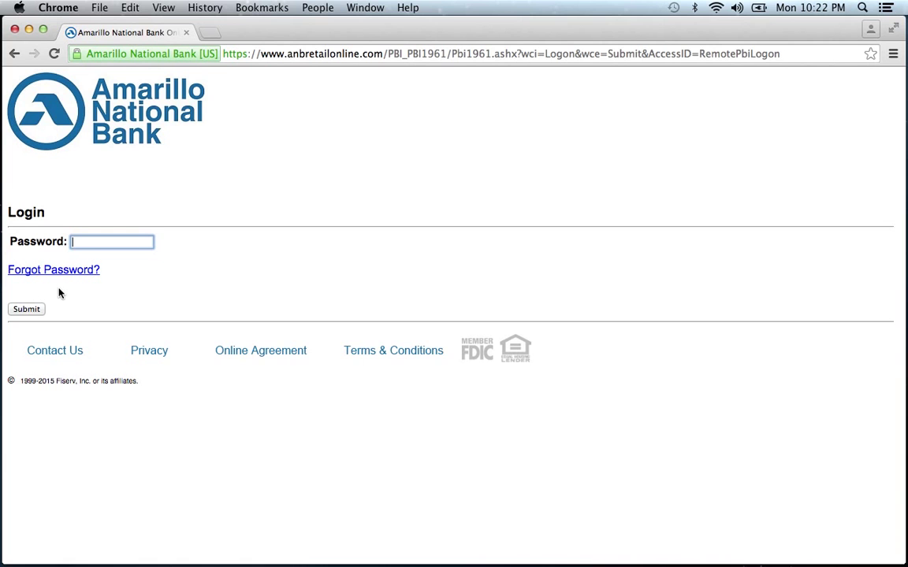
Reach the Forgotten Password form and submit the request with its fields empty.
click(53, 269)
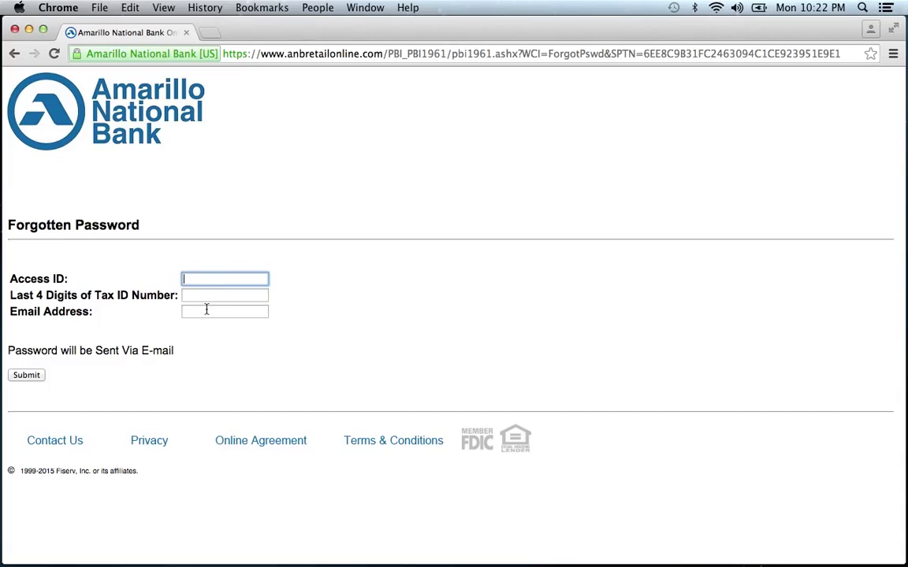
mouse_move(66, 375)
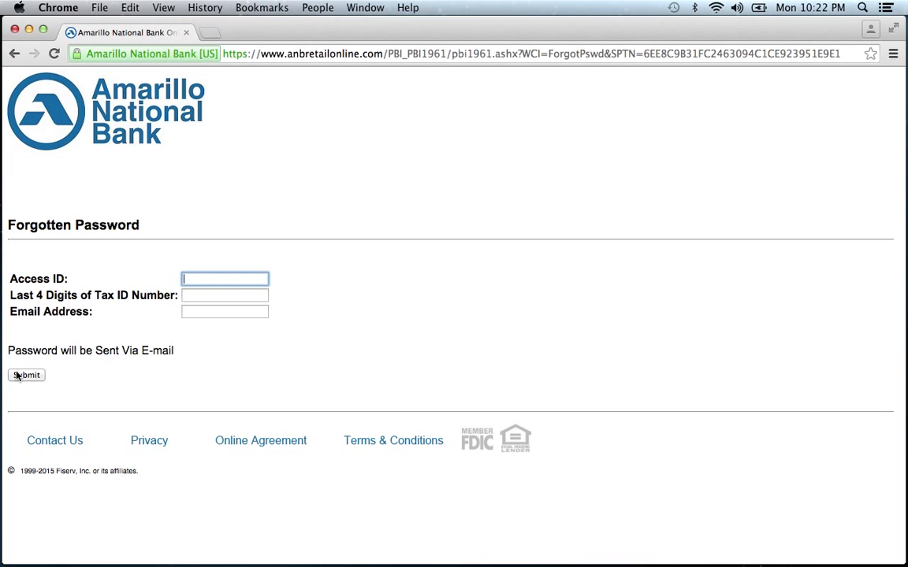
click(14, 54)
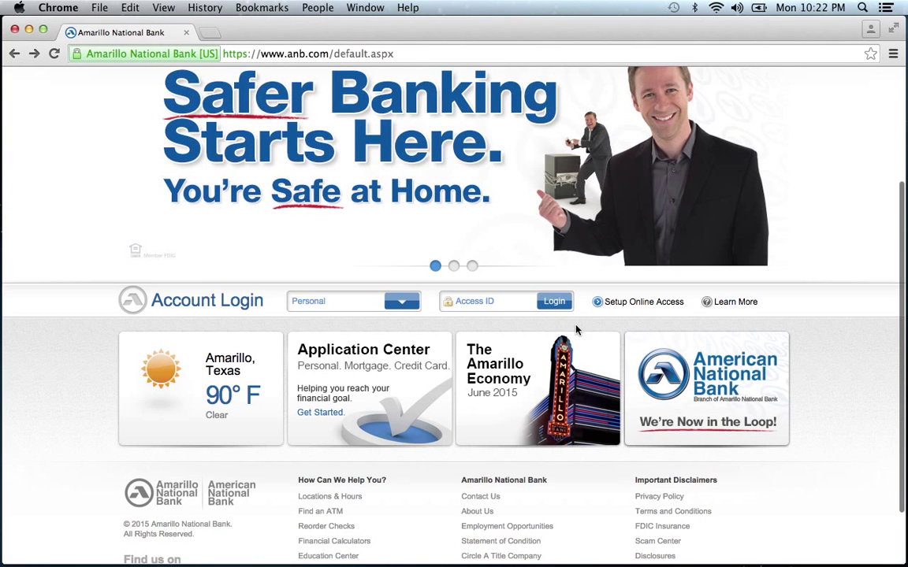
mouse_move(643, 302)
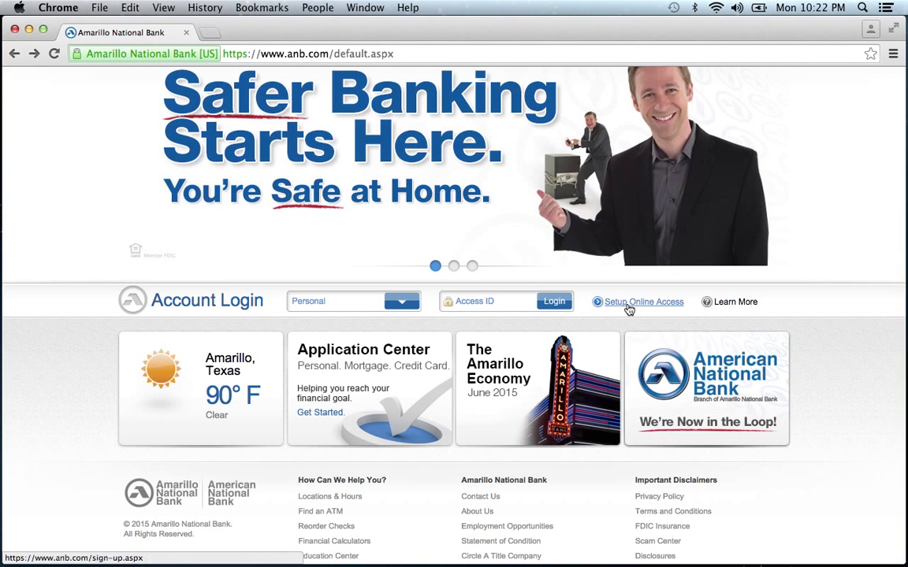
Start Setup Online Access from the home page's Account Login area.
click(643, 302)
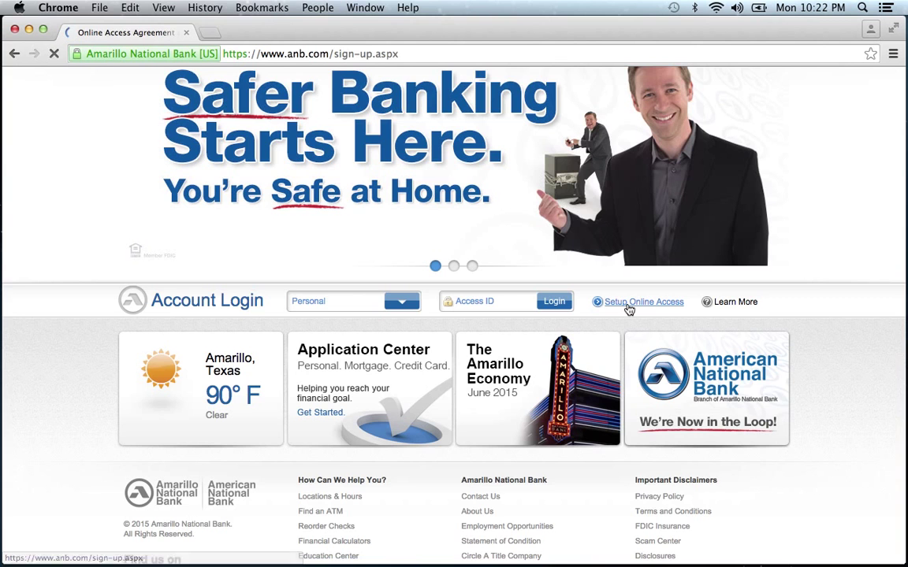
Read through the Online Access Agreement and accept it to reach First Time Login enrollment.
click(643, 303)
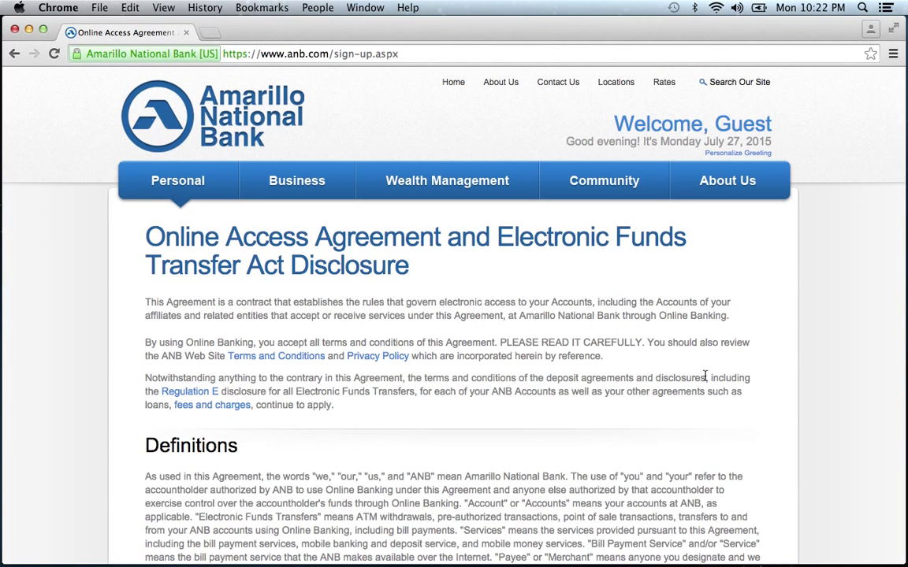
scroll(down, 3)
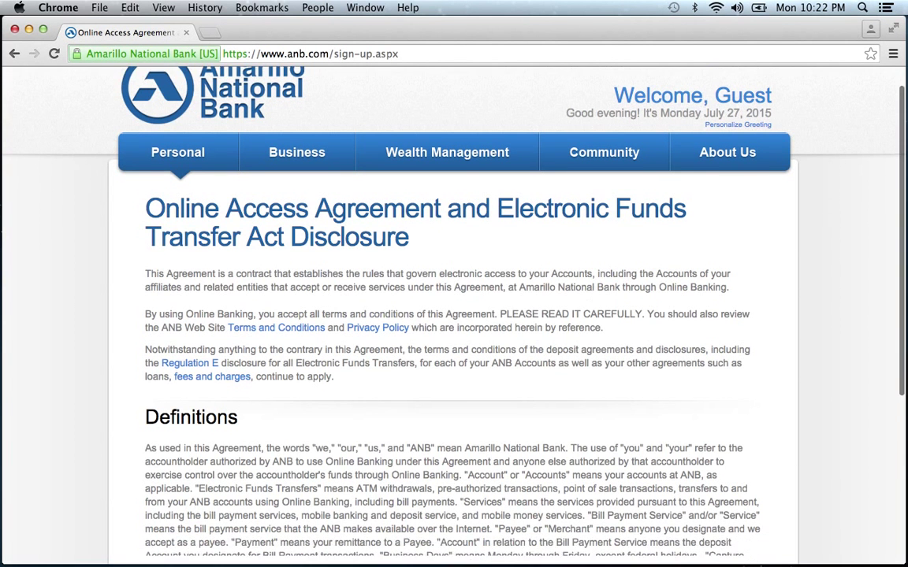
scroll(down, 3)
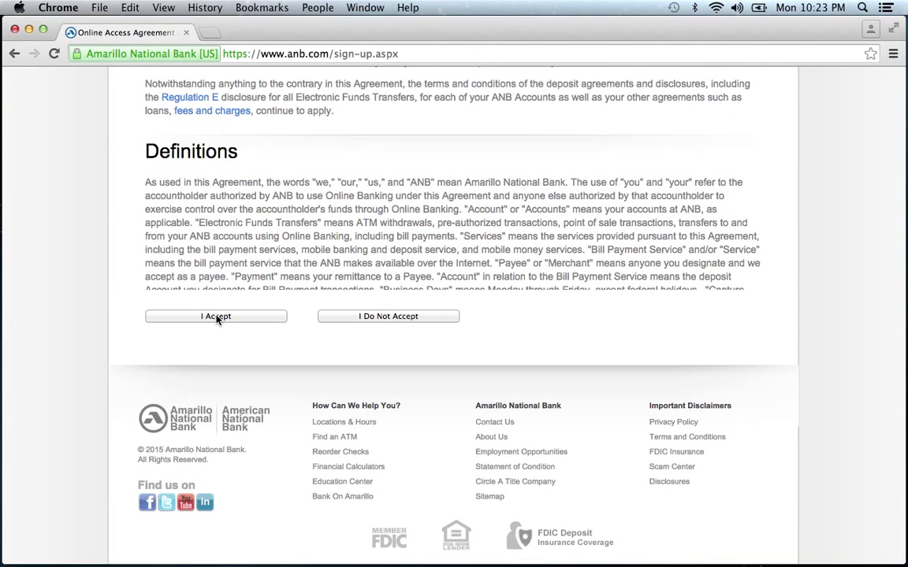
click(214, 315)
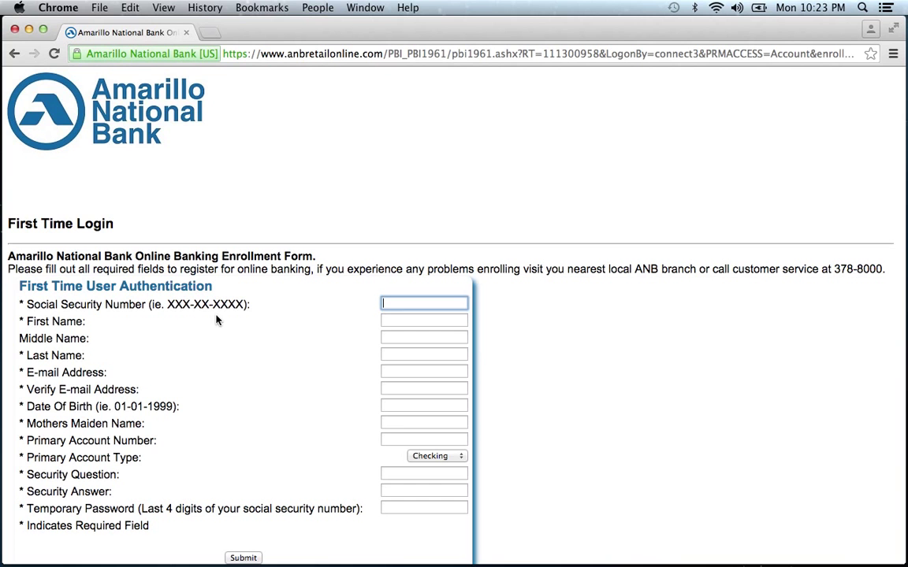
mouse_move(523, 352)
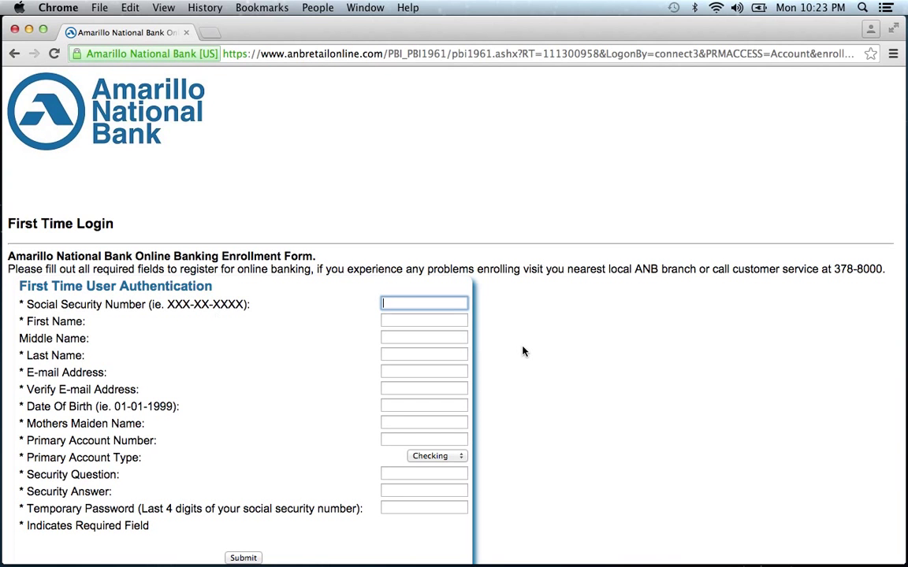
scroll(down, 3)
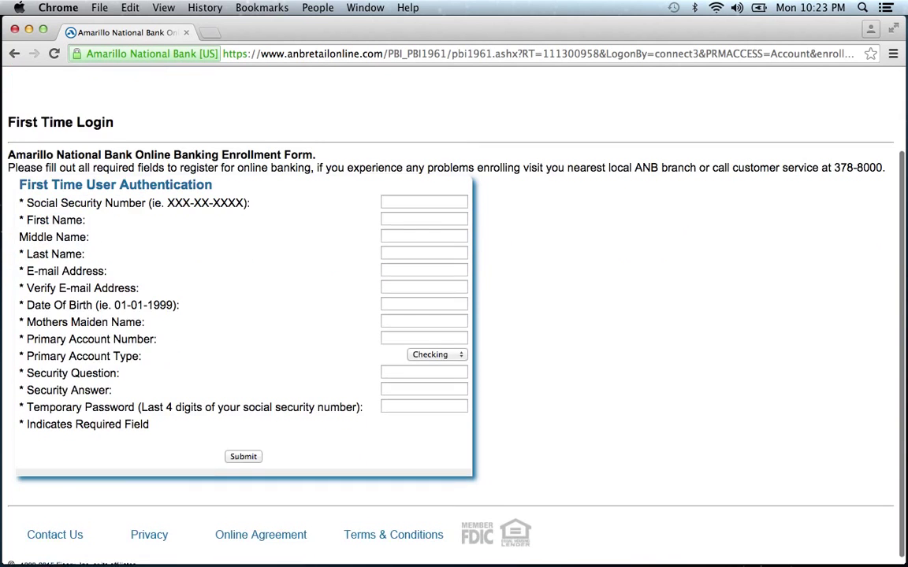